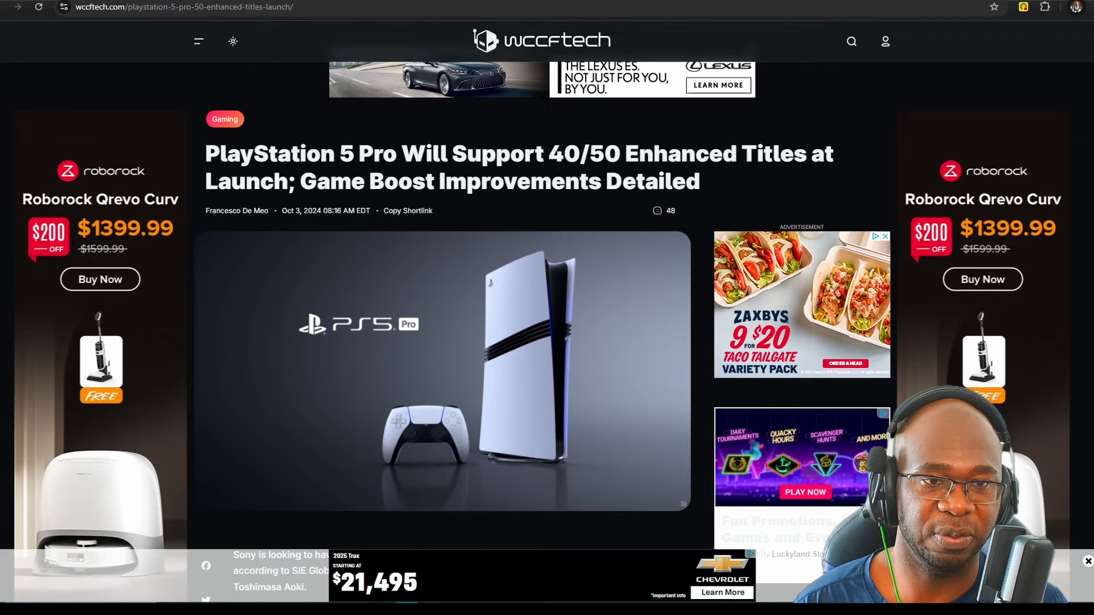
Step: Show the PlayStation Direct checkout cart: one PS5 Pro pre-order, $699.99, free shipping
{"action": "scroll", "scroll_direction": "down", "scroll_amount": 3}
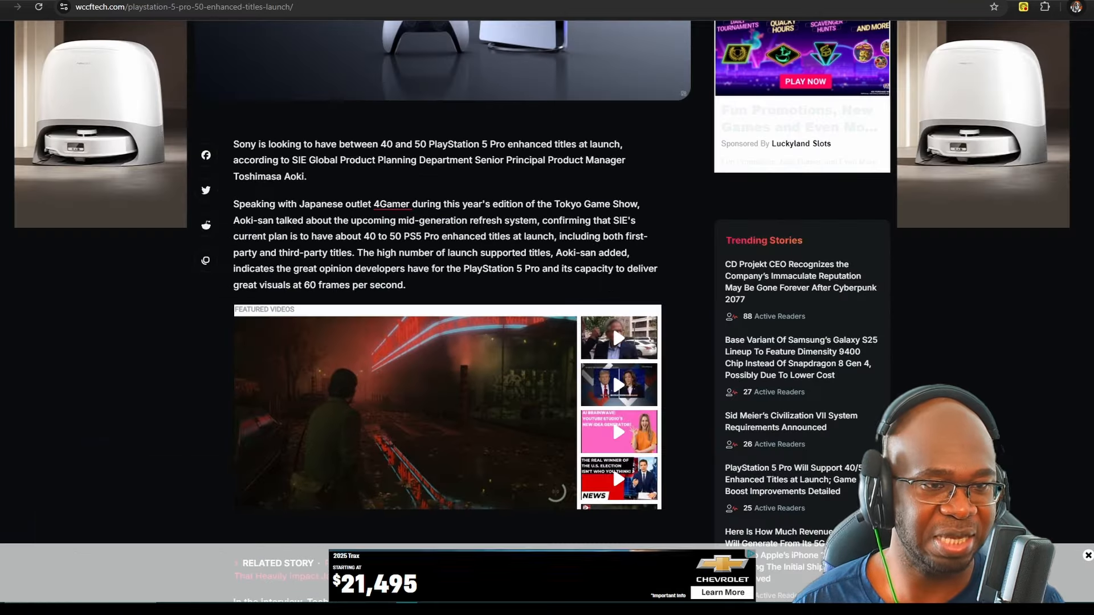
{"action": "scroll", "scroll_direction": "down", "scroll_amount": 3}
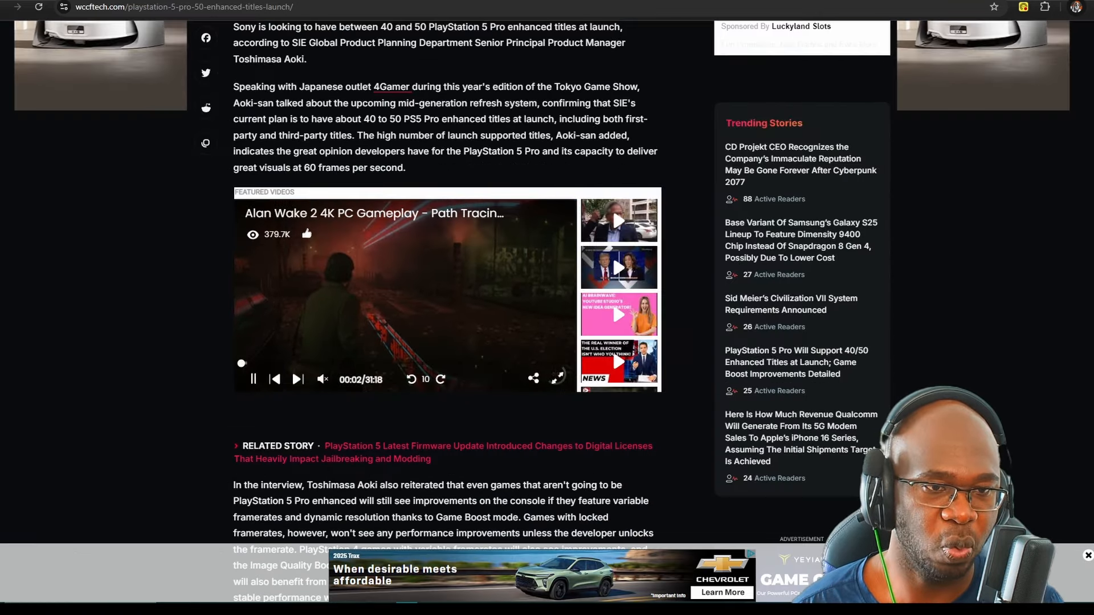
{"action": "scroll", "scroll_direction": "up", "scroll_amount": 3}
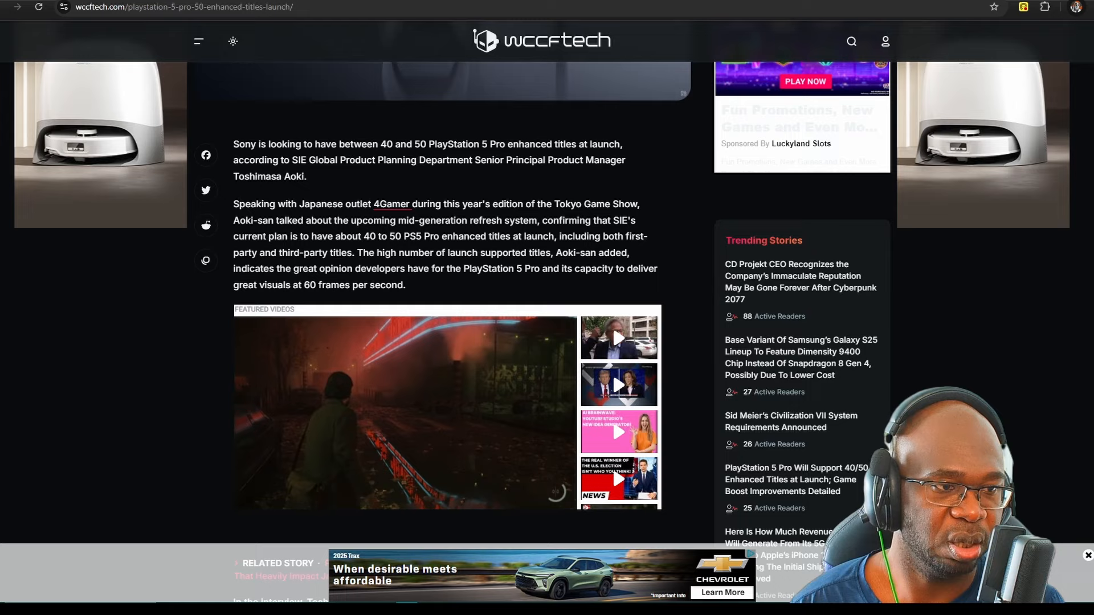
{"action": "scroll", "scroll_direction": "down", "scroll_amount": 3}
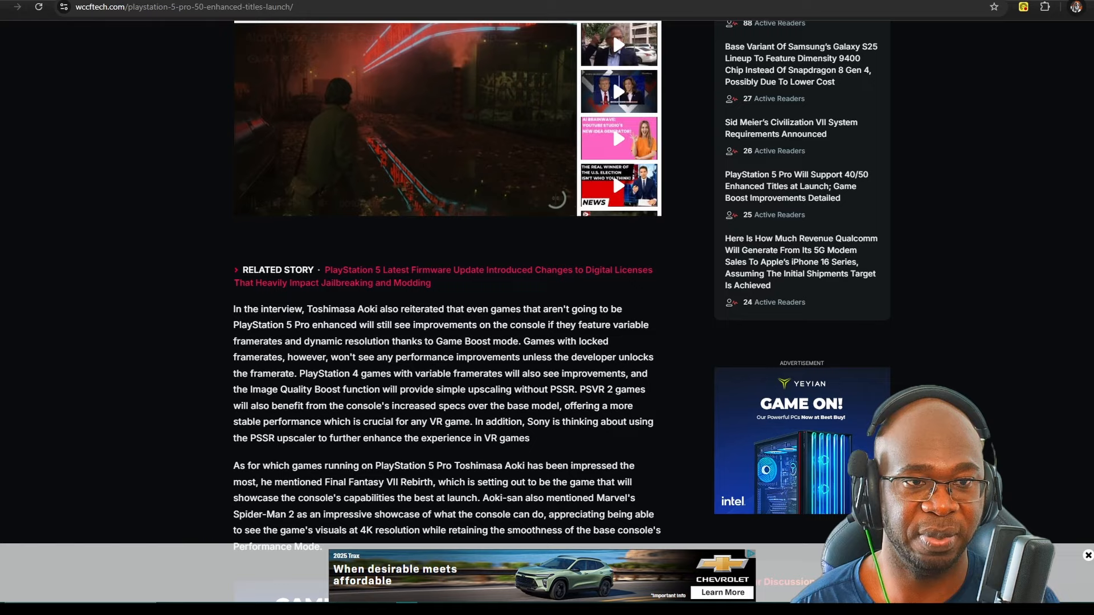
{"action": "scroll", "scroll_direction": "up", "scroll_amount": 3}
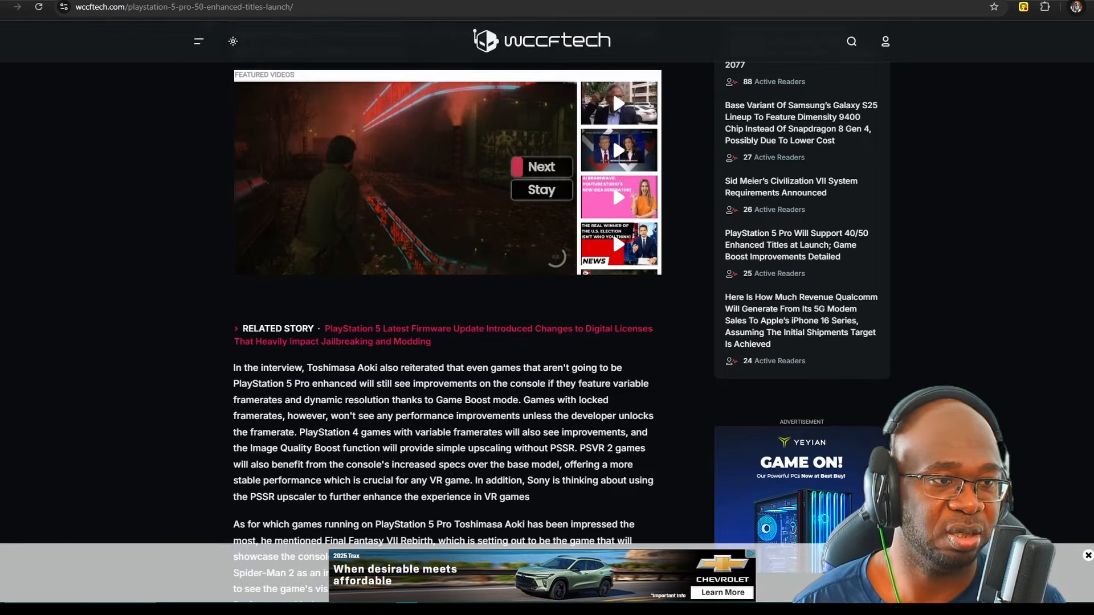
{"action": "scroll", "scroll_direction": "up", "scroll_amount": 3}
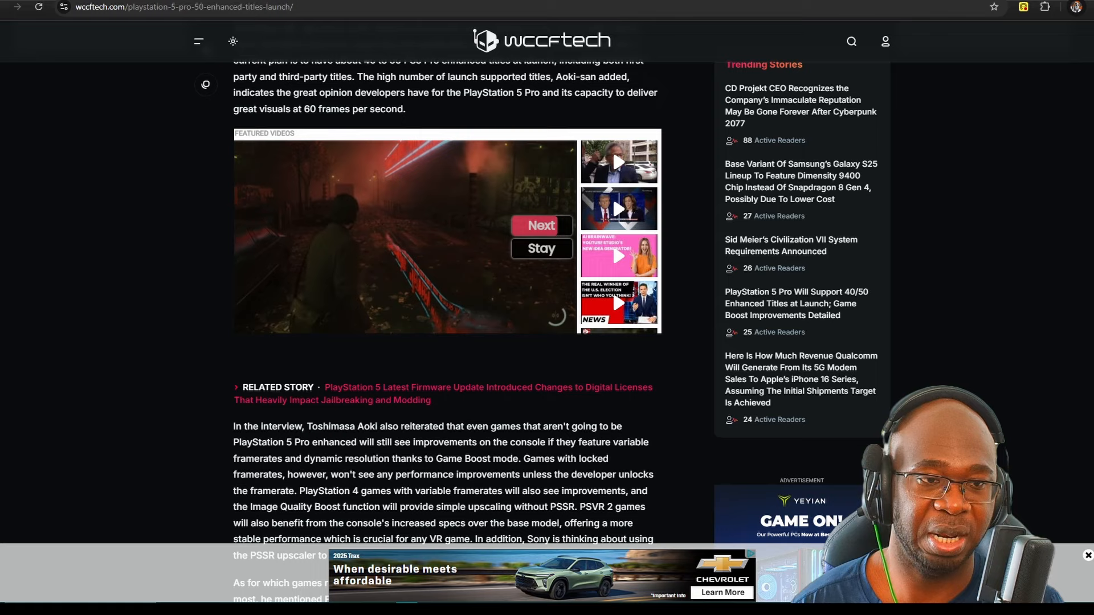
{"action": "scroll", "scroll_direction": "down", "scroll_amount": 3}
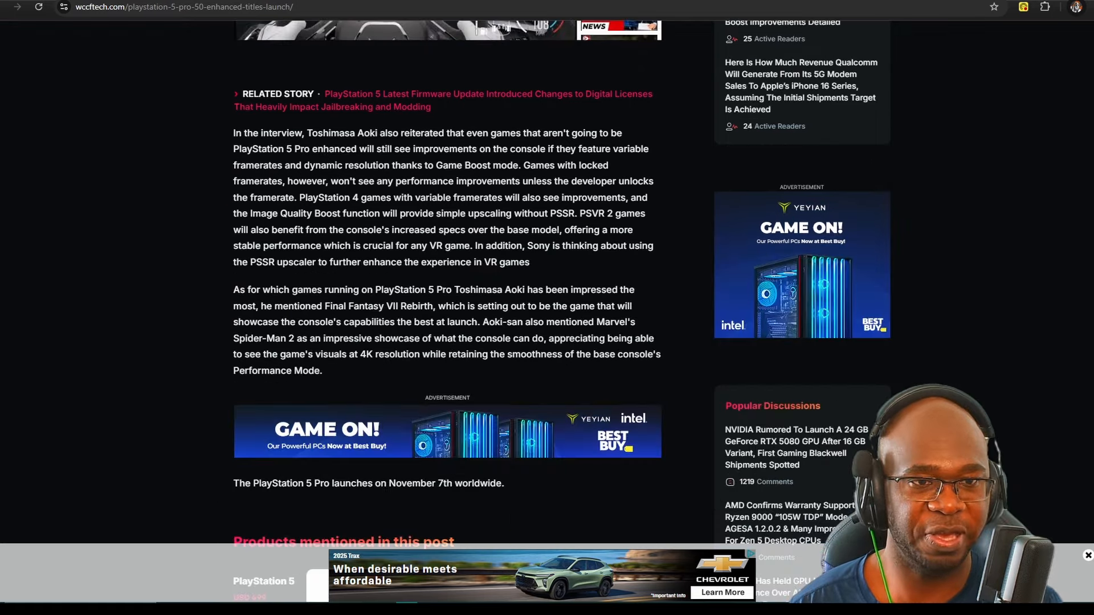
{"action": "scroll", "scroll_direction": "down", "scroll_amount": 3}
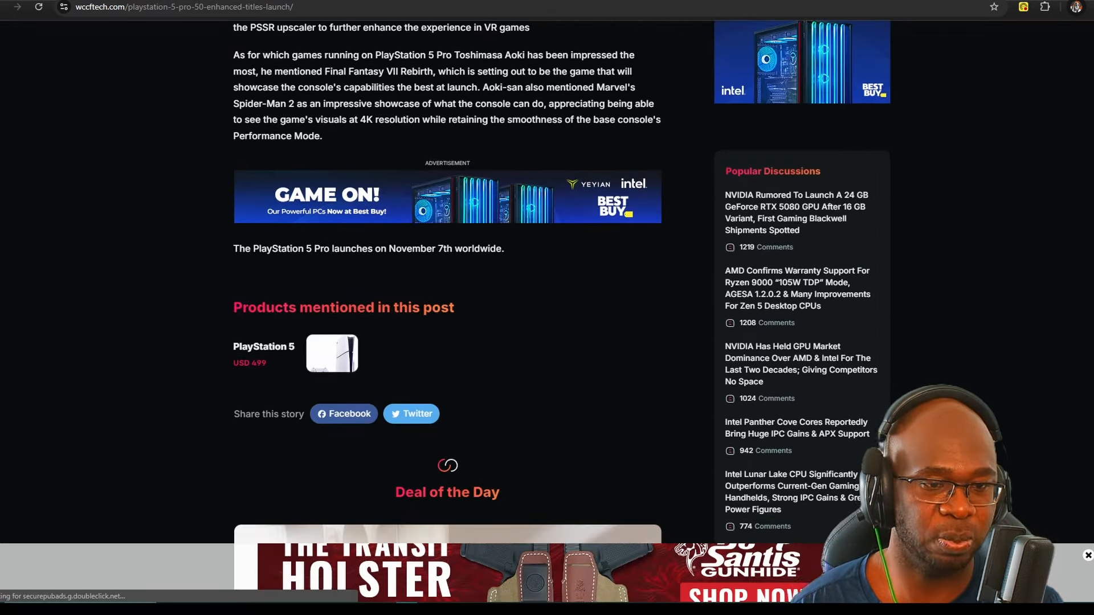
{"action": "scroll", "scroll_direction": "up", "scroll_amount": 3}
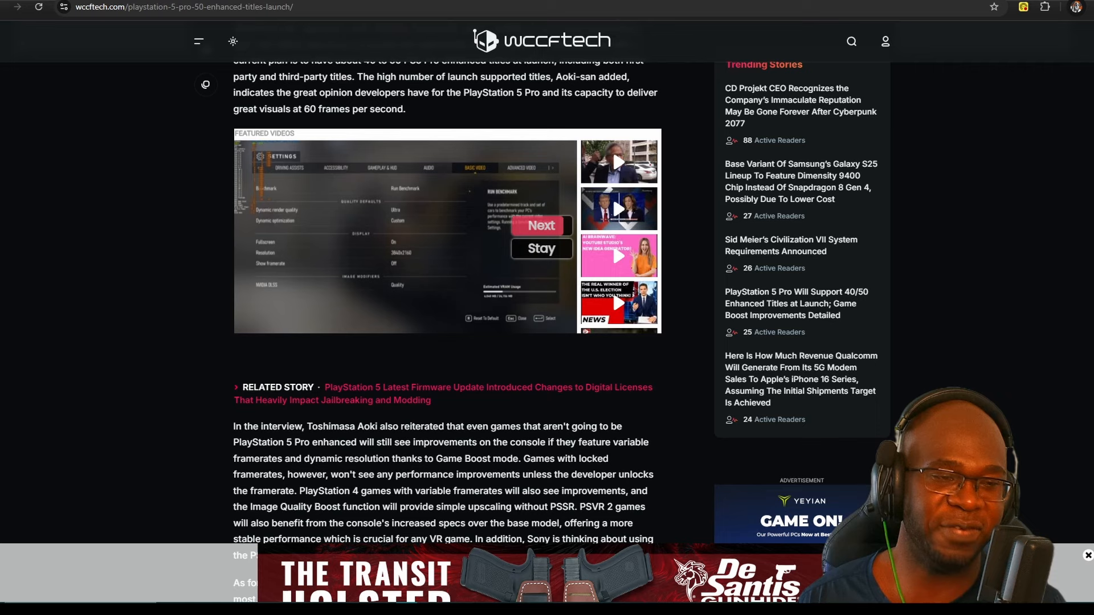
{"action": "left_click", "coordinate": [540, 225]}
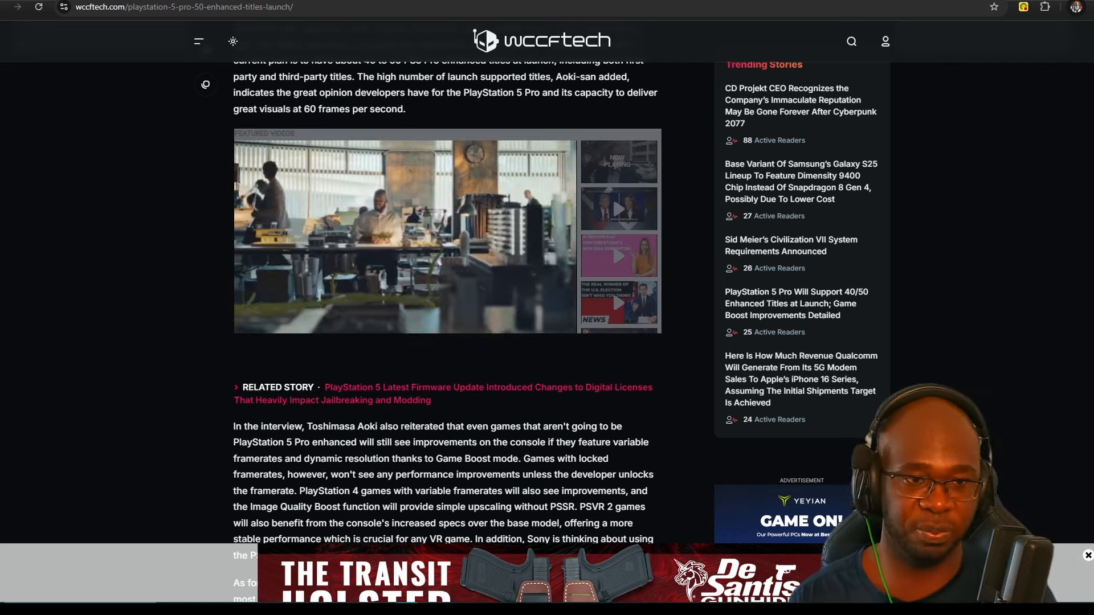
{"action": "scroll", "scroll_direction": "up", "scroll_amount": 3}
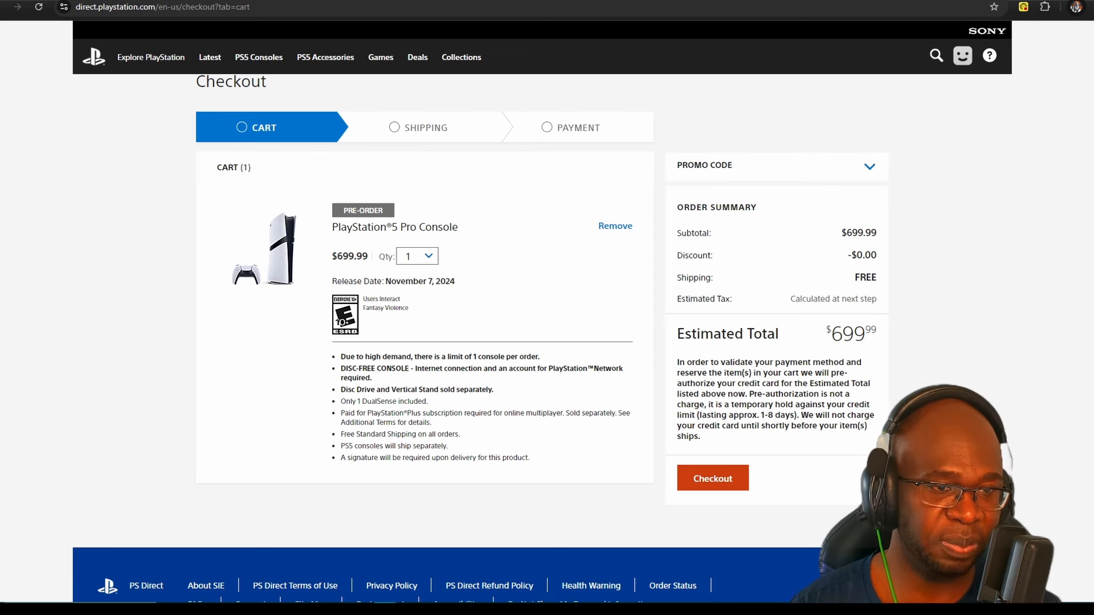
{"action": "left_click", "coordinate": [711, 478]}
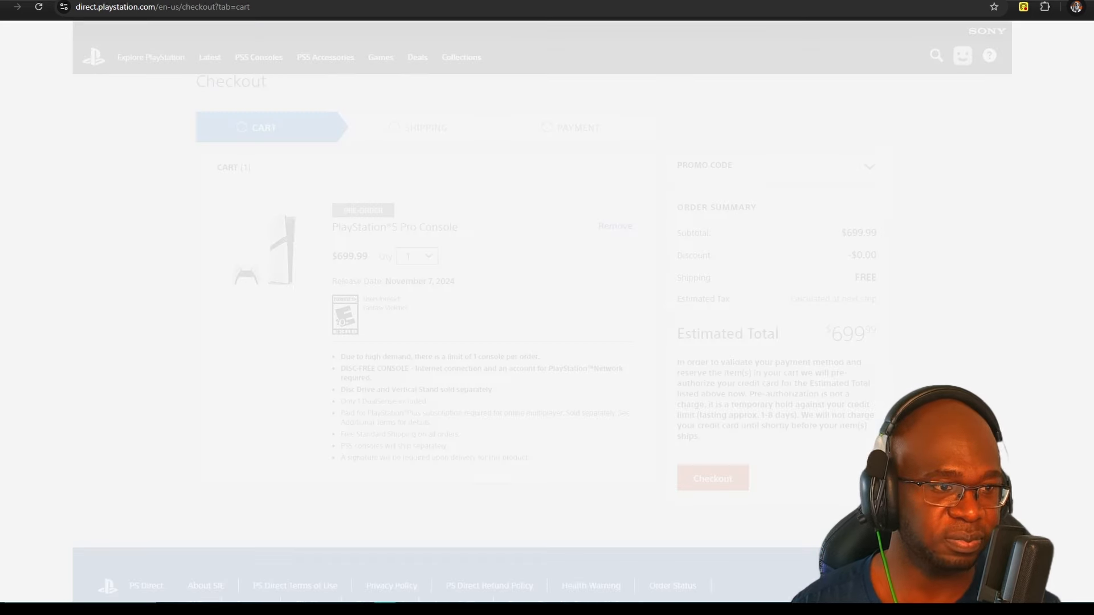
Step: From the PlayStation Direct home page, pre-order the PS5 Pro from its banner
{"action": "left_click", "coordinate": [614, 225]}
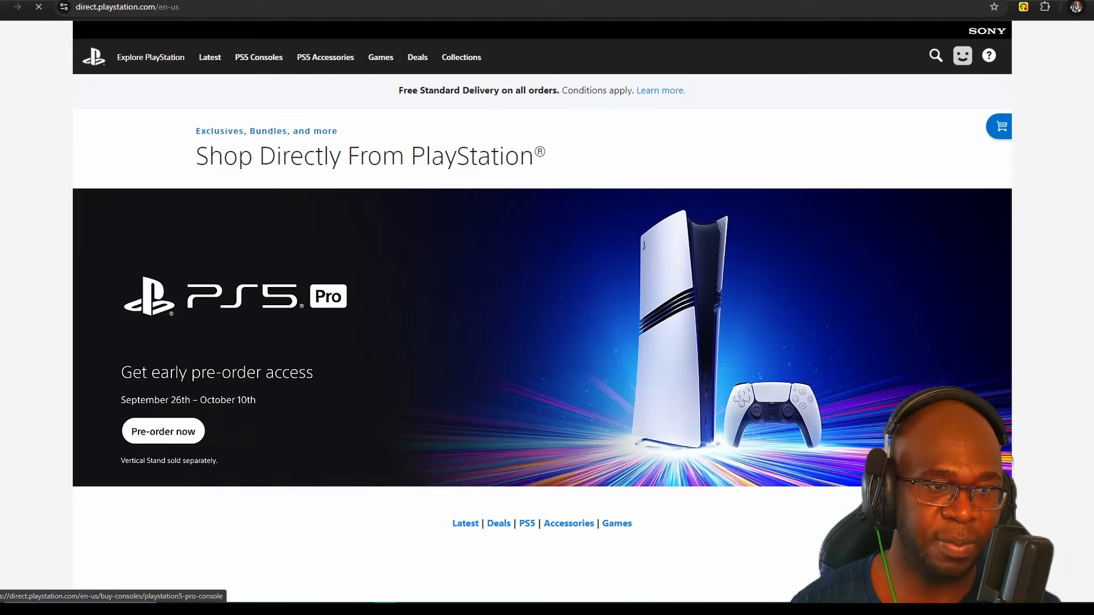
{"action": "scroll", "scroll_direction": "down", "scroll_amount": 3}
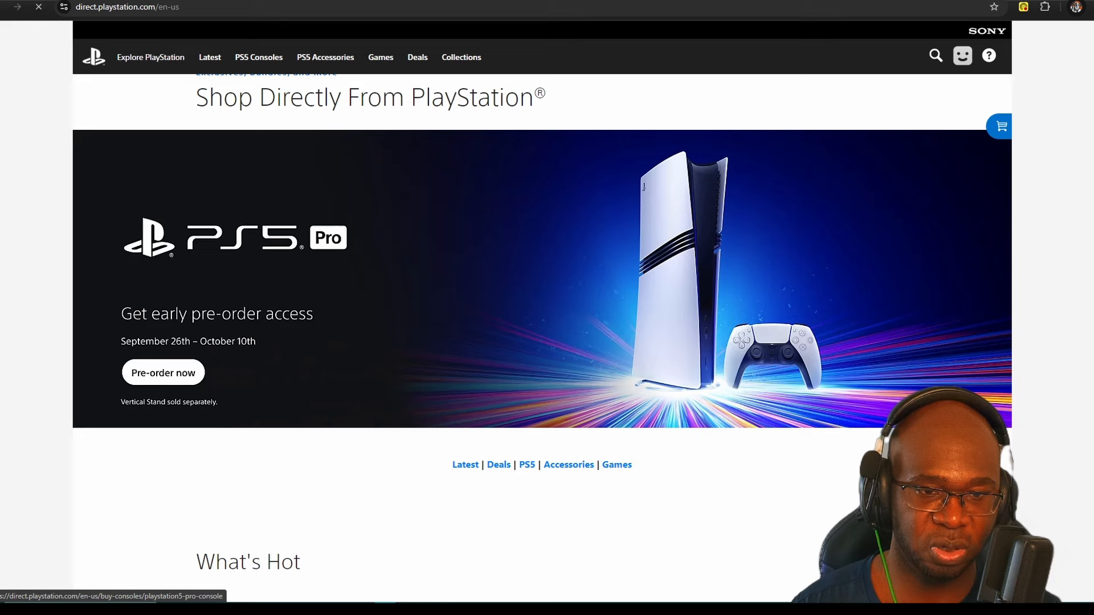
{"action": "left_click", "coordinate": [162, 372]}
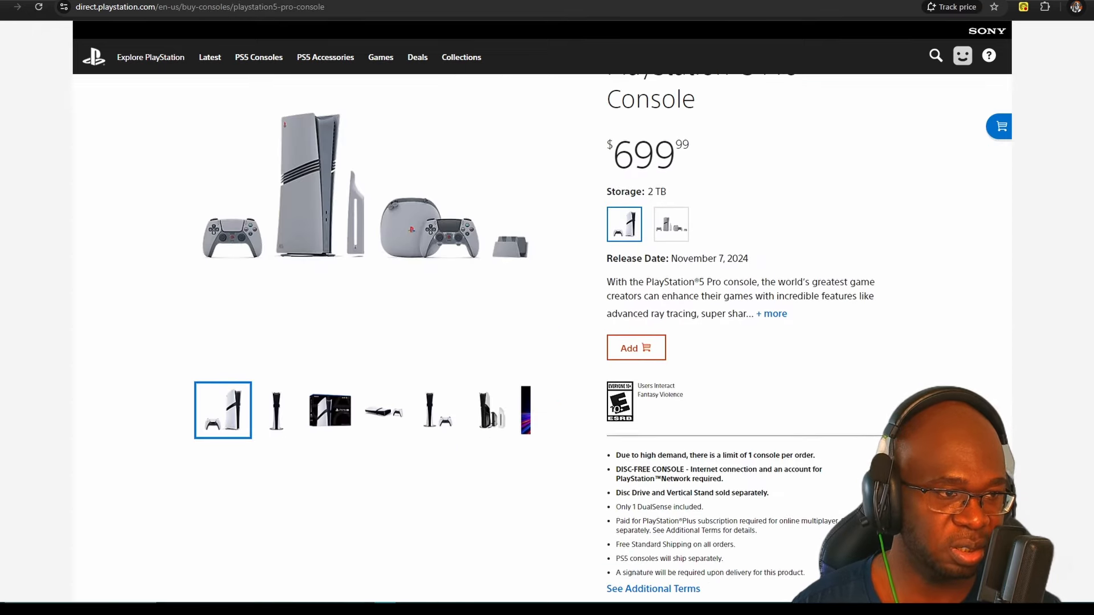
{"action": "left_click", "coordinate": [670, 224]}
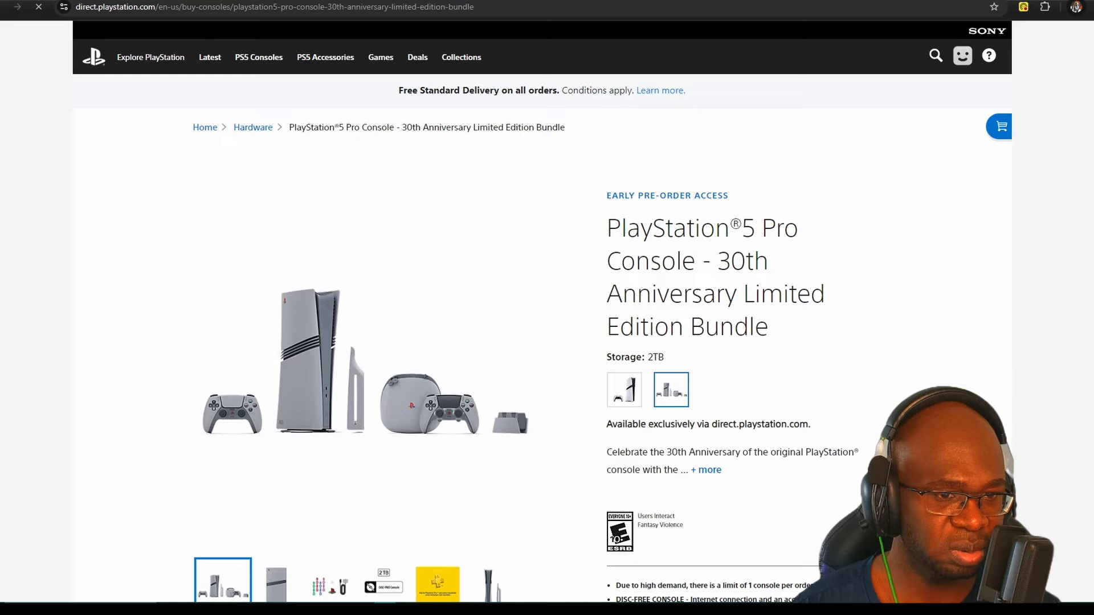
{"action": "scroll", "scroll_direction": "down", "scroll_amount": 3}
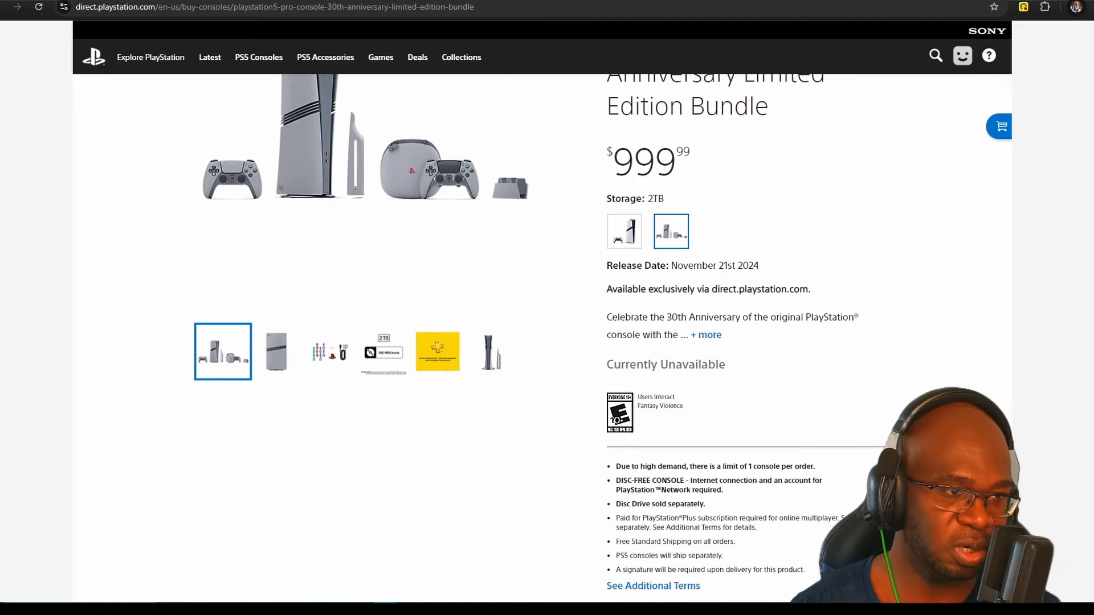
{"action": "scroll", "scroll_direction": "up", "scroll_amount": 3}
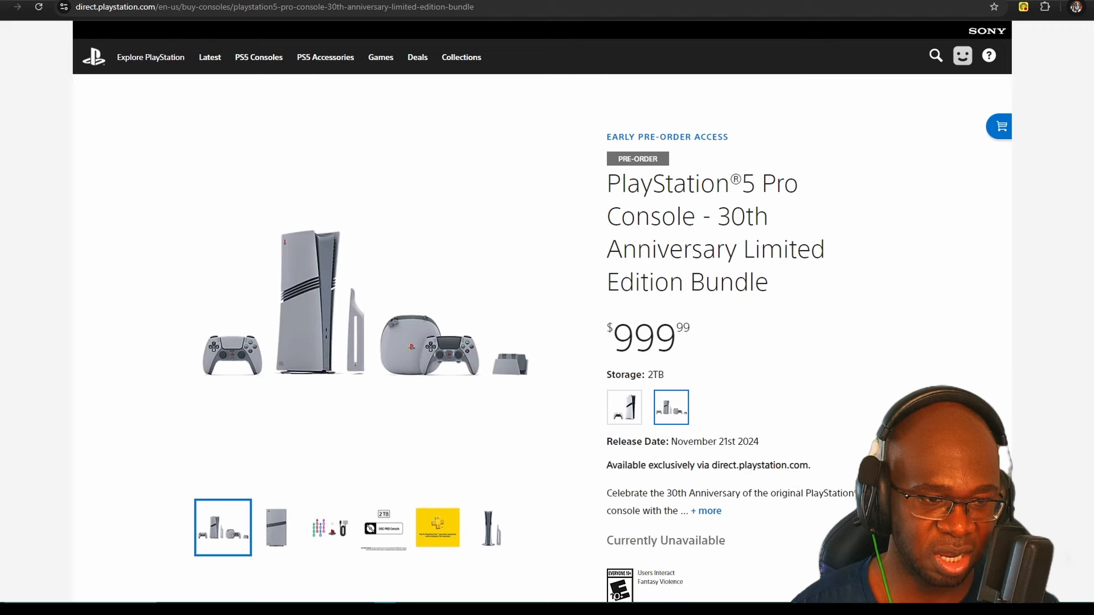
{"action": "left_click", "coordinate": [490, 528]}
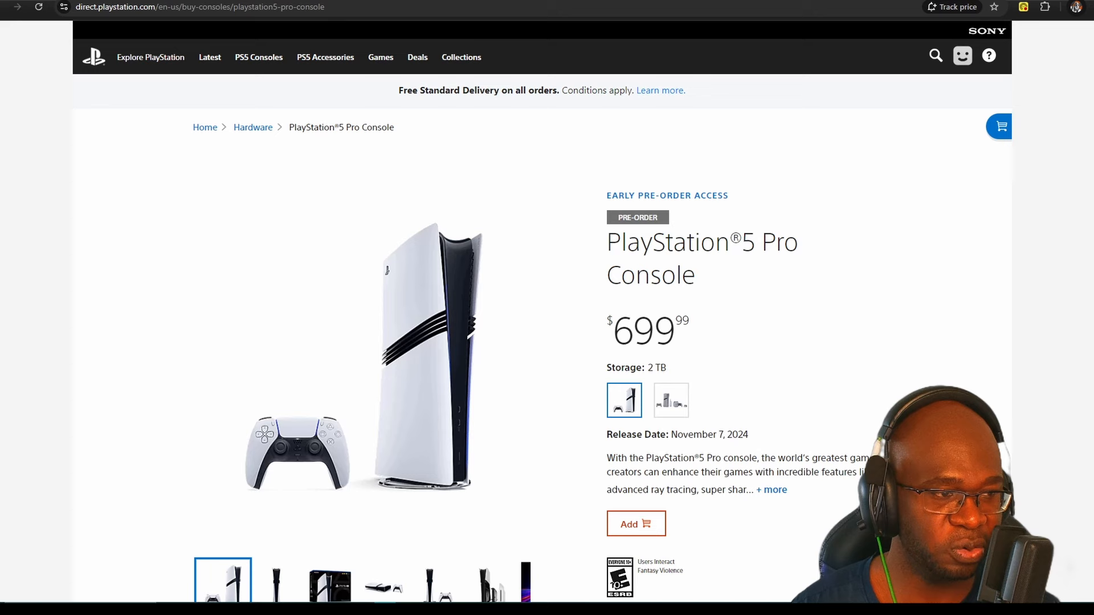
Step: Check out from the cart flyout with the PS5 Pro Console at $699.99
{"action": "scroll", "scroll_direction": "down", "scroll_amount": 3}
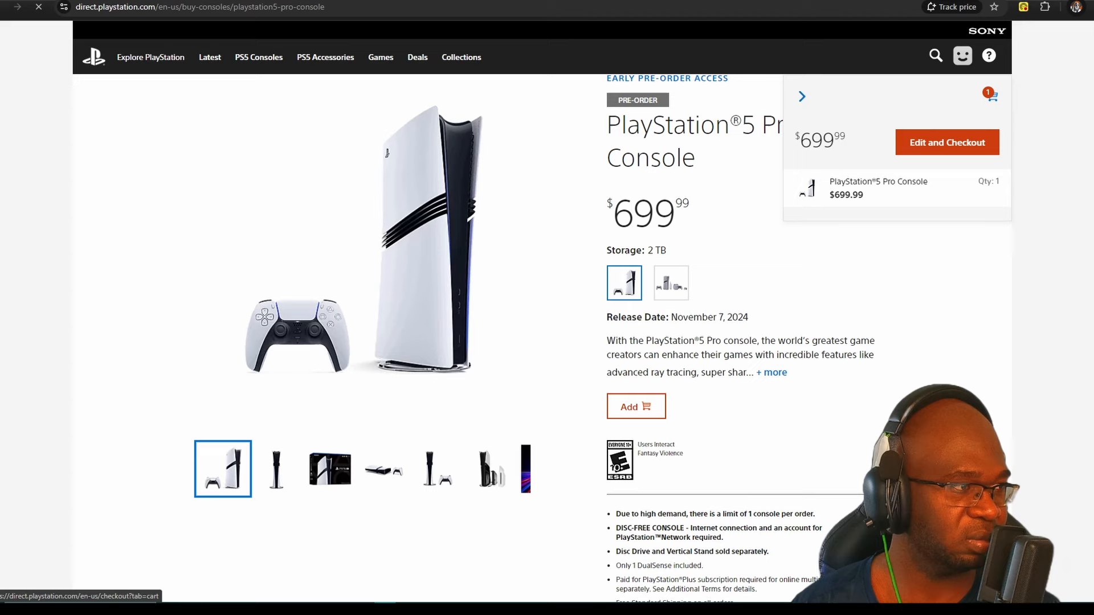
{"action": "left_click", "coordinate": [947, 142]}
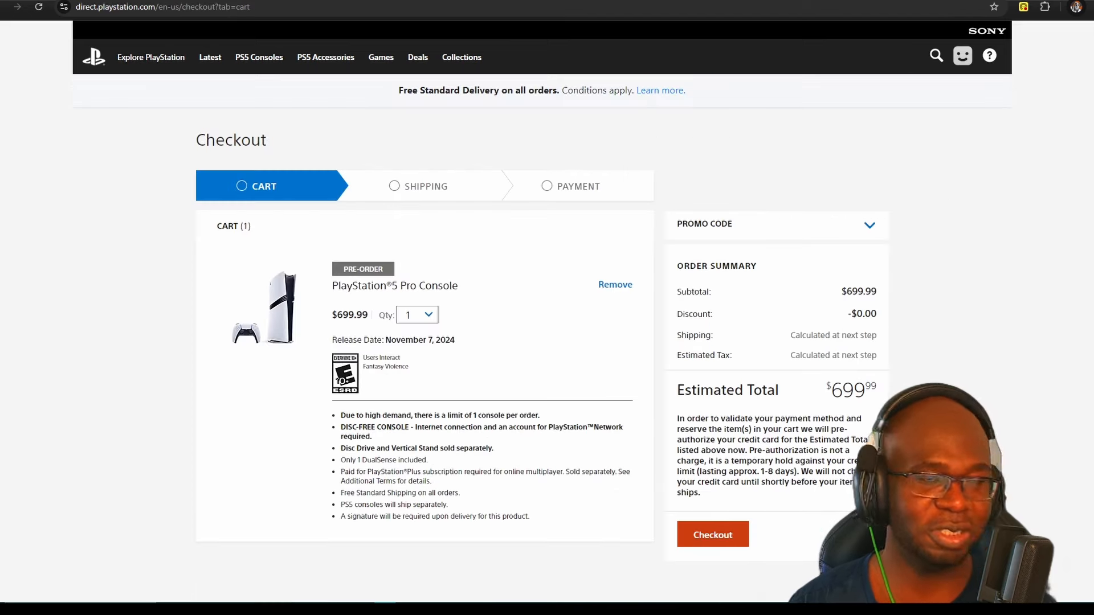